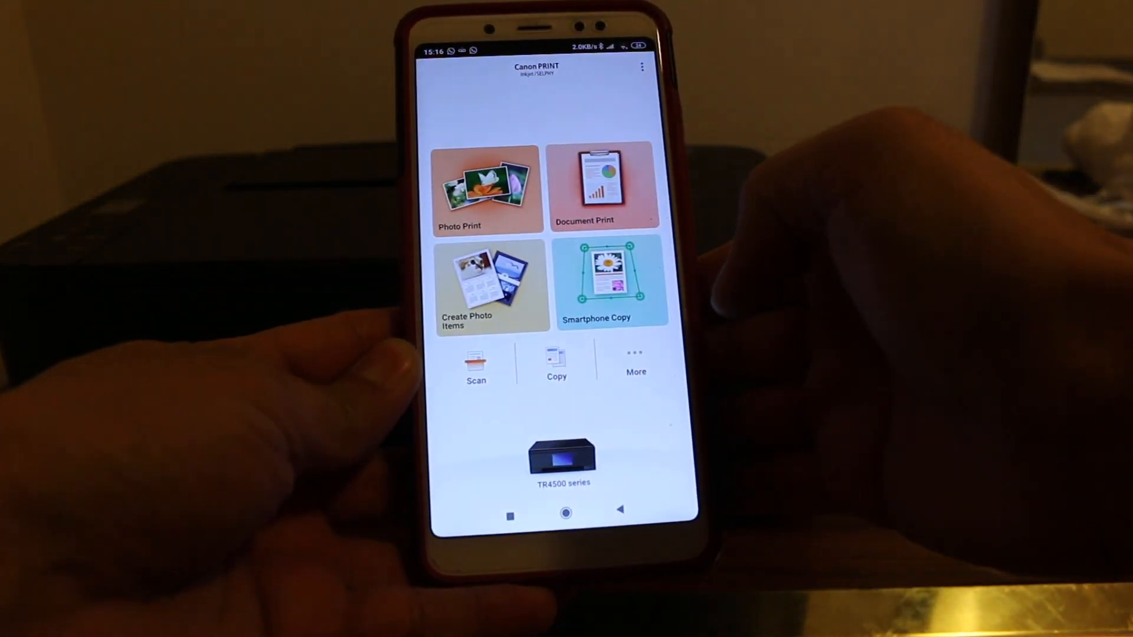
# - Select the TR4500 series printer image to begin registering a different printer
pyautogui.click(565, 514)
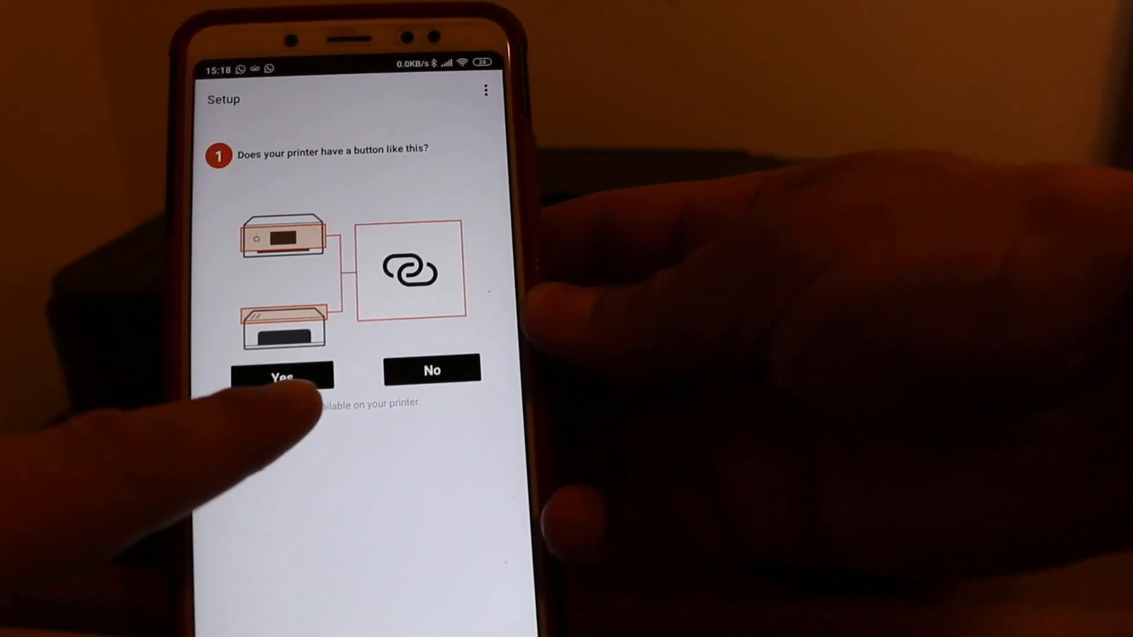
# - Confirm the printer has the wireless connect button and it was held for 3 seconds
pyautogui.click(282, 375)
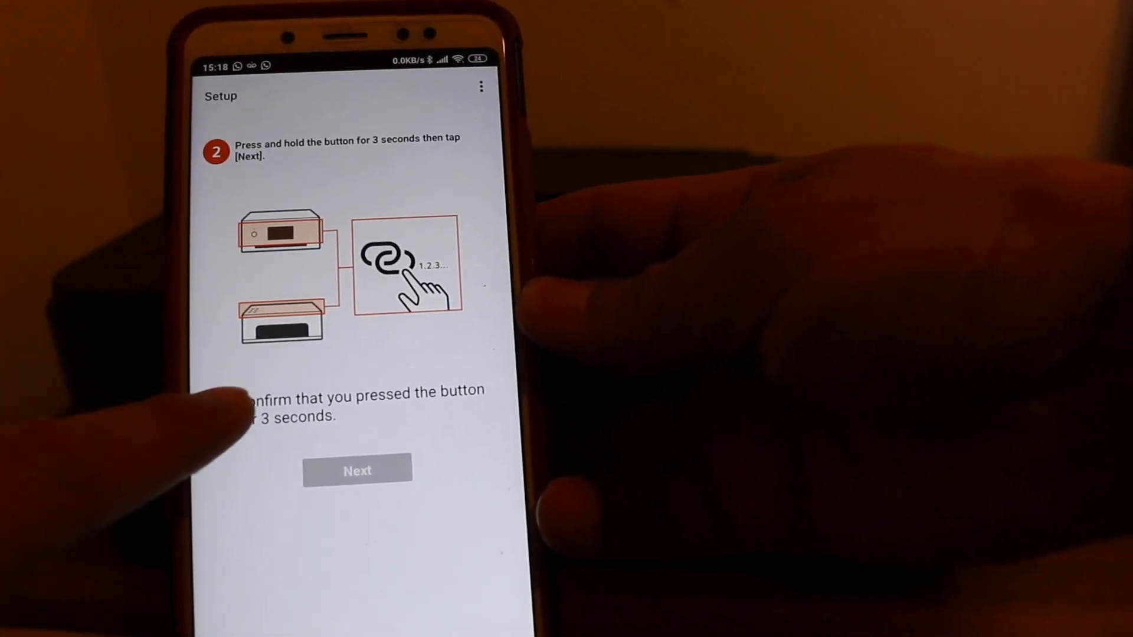
pyautogui.click(356, 469)
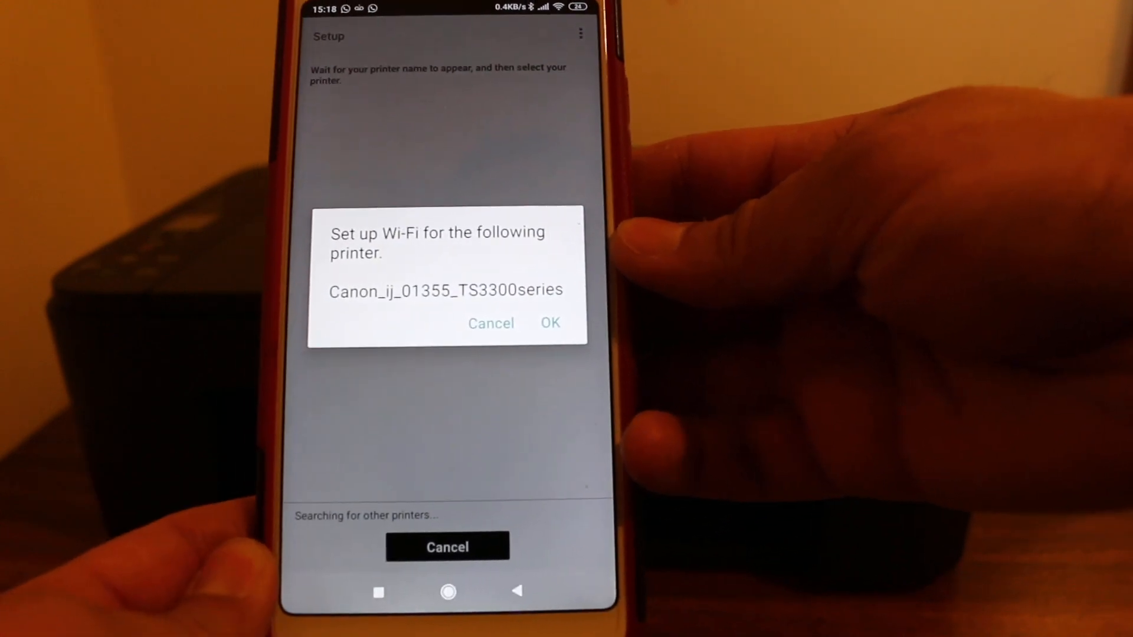
# - Agree to set up Wi-Fi for the printer Canon_ij_01355_TS3300series
pyautogui.click(551, 323)
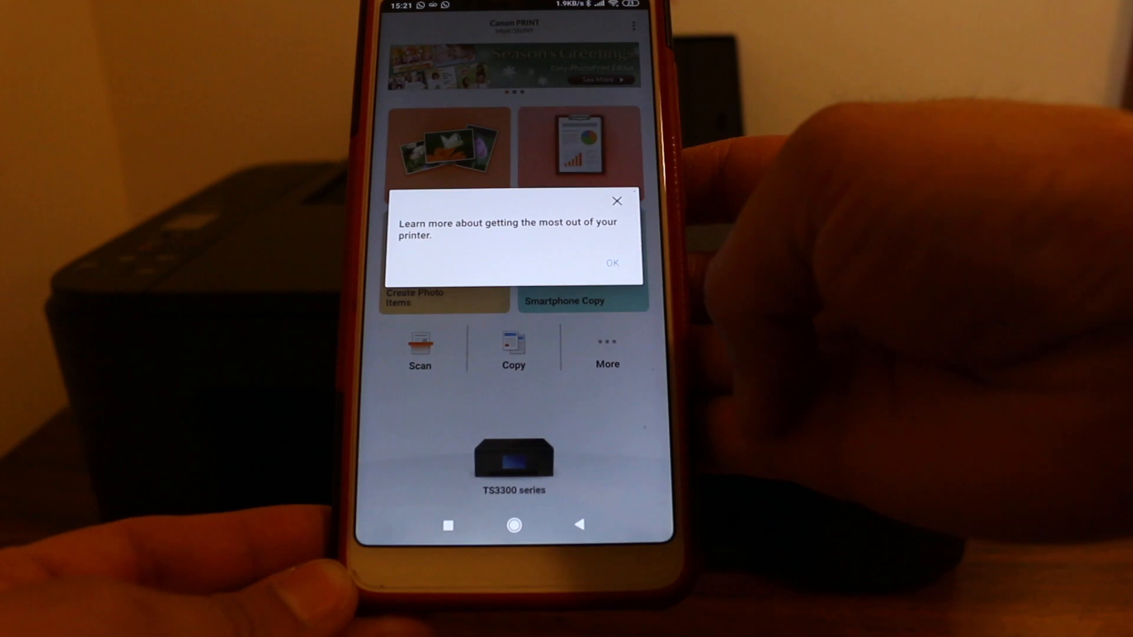
# - Accept the 'Learn more about getting the most out of your printer' notice
pyautogui.click(612, 263)
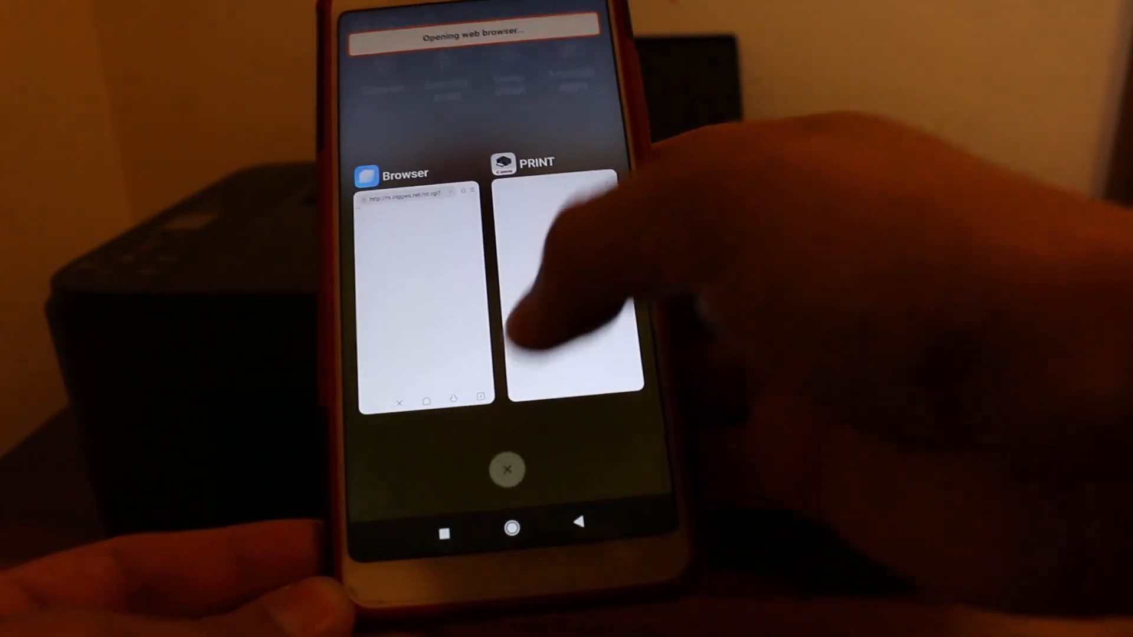